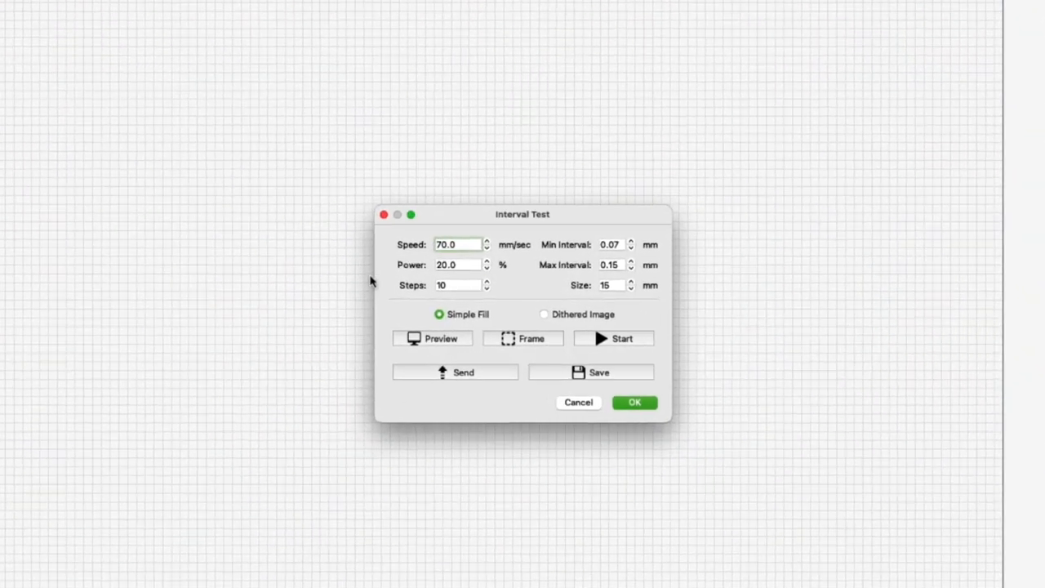
# Step: Set the interval test to min 0.1 mm, max 0.25 mm, and 5 steps
pyautogui.click(668, 255)
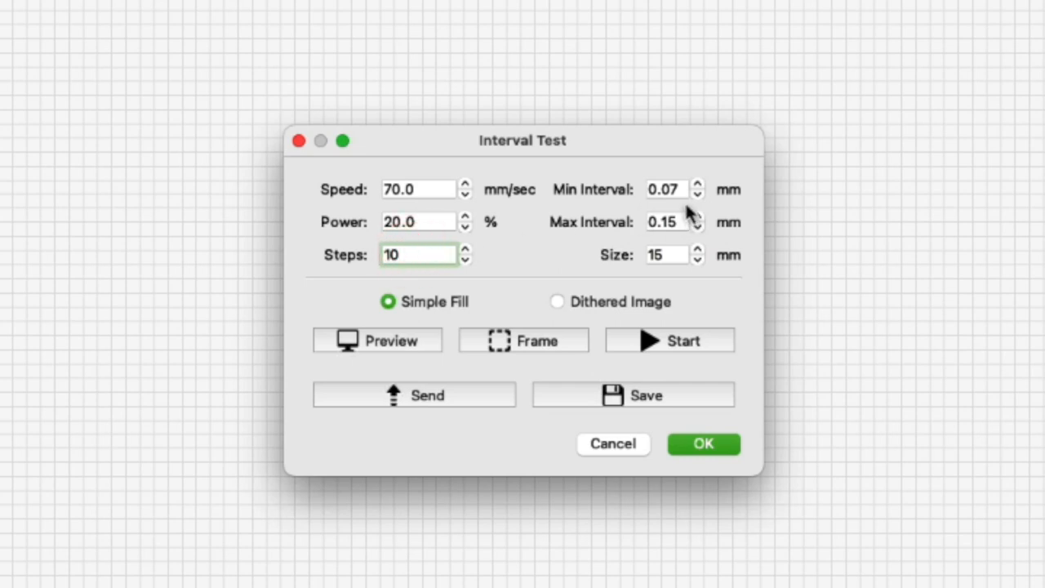
pyautogui.click(666, 221)
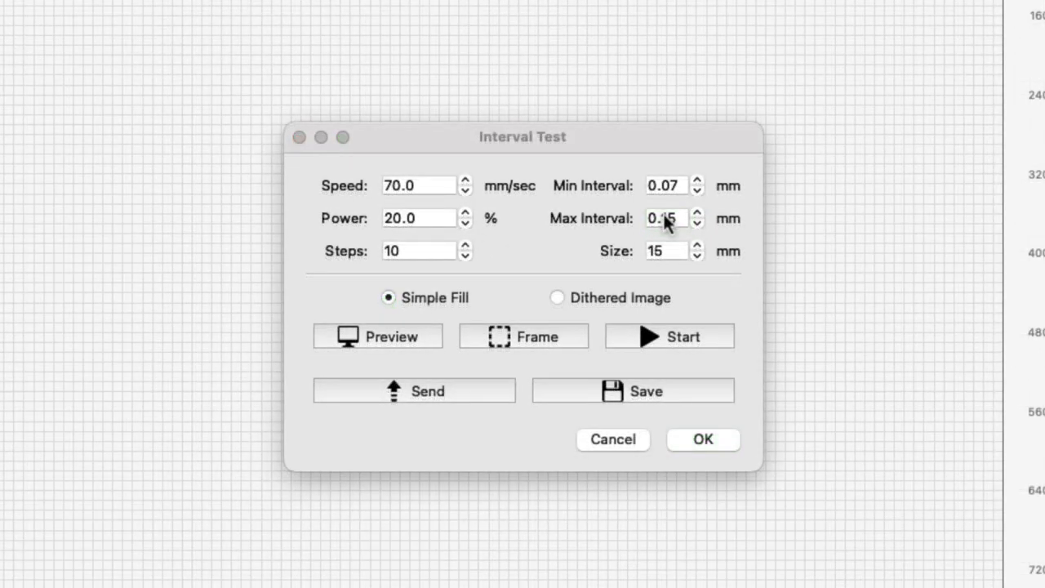
pyautogui.click(663, 186)
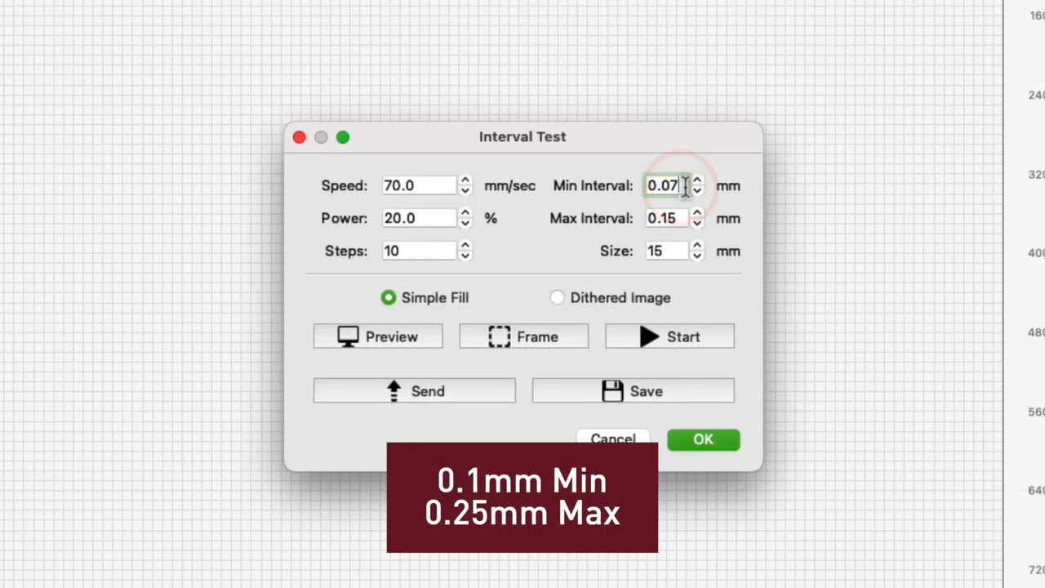
pyautogui.write('0.1')
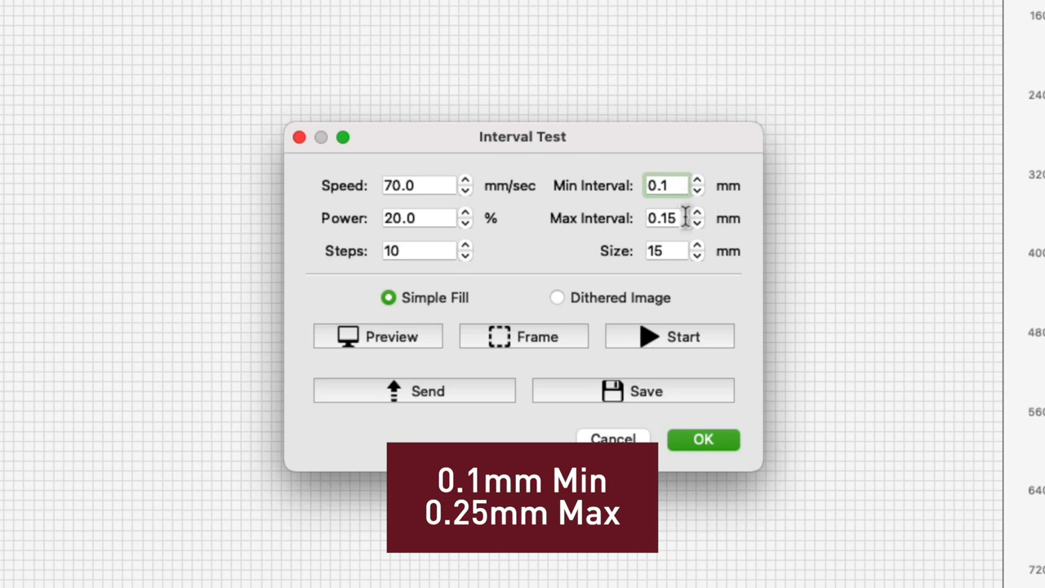
pyautogui.click(666, 218)
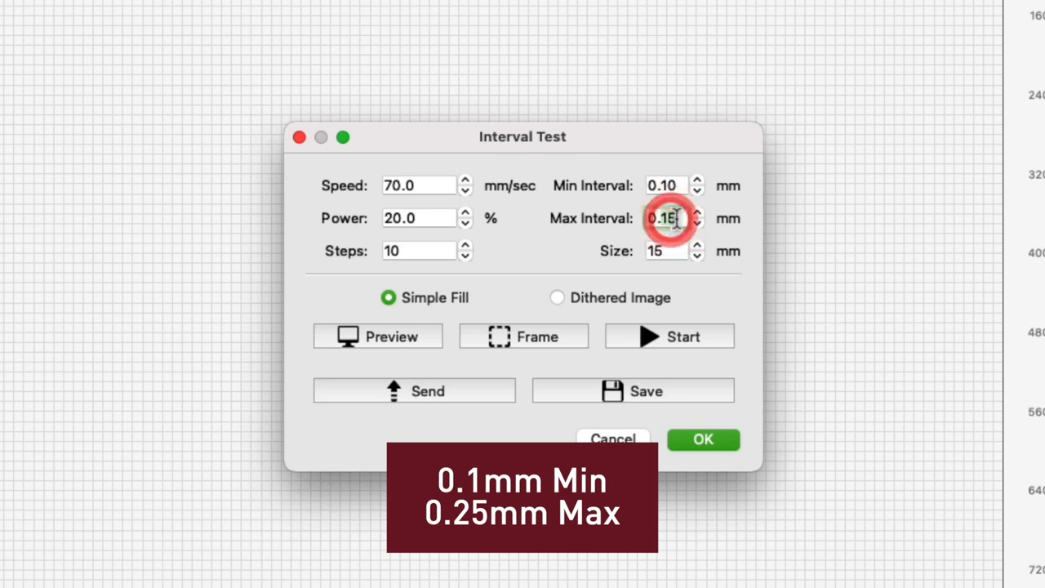
pyautogui.write('0.25')
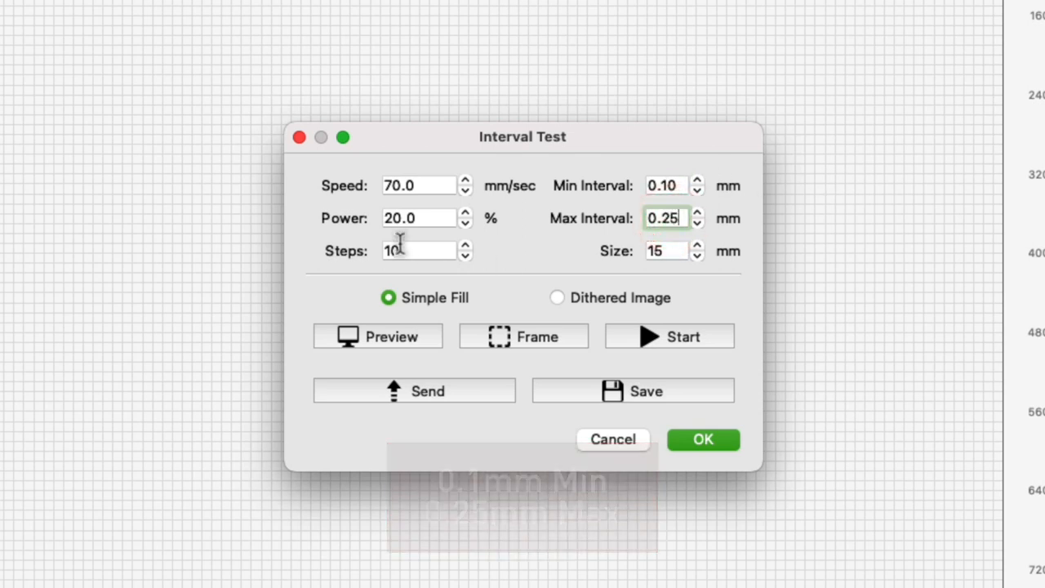
pyautogui.write('5')
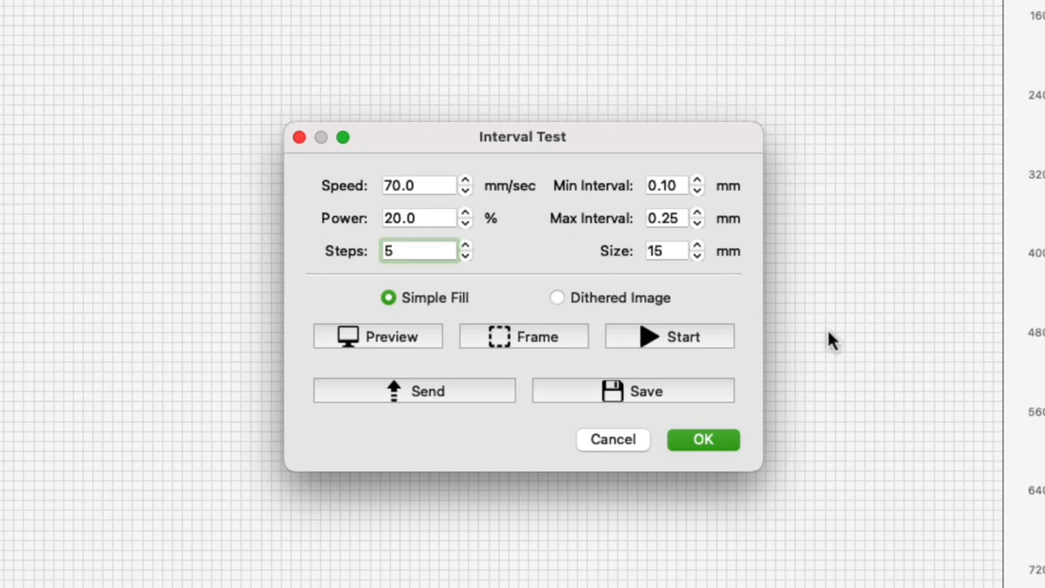
pyautogui.moveTo(433, 180)
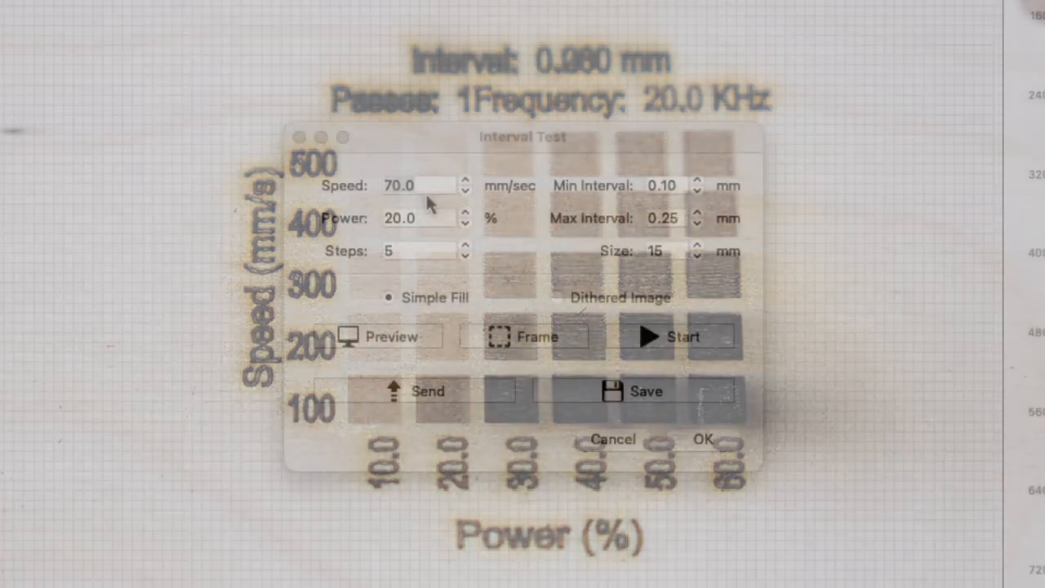
# Step: Set the interval test speed to 400 mm/sec and preview the simple fill swatches
pyautogui.click(421, 185)
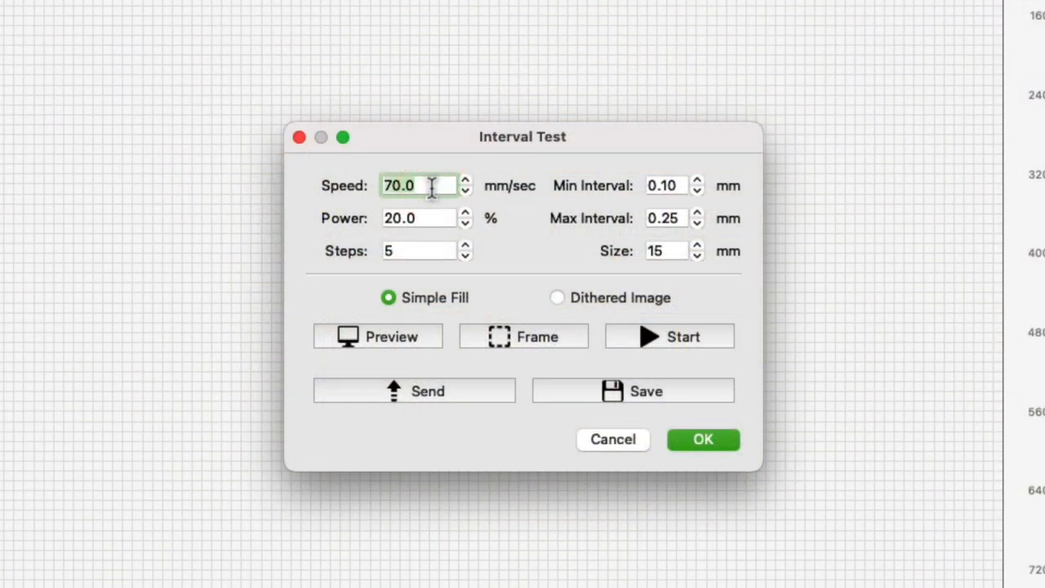
pyautogui.write('400')
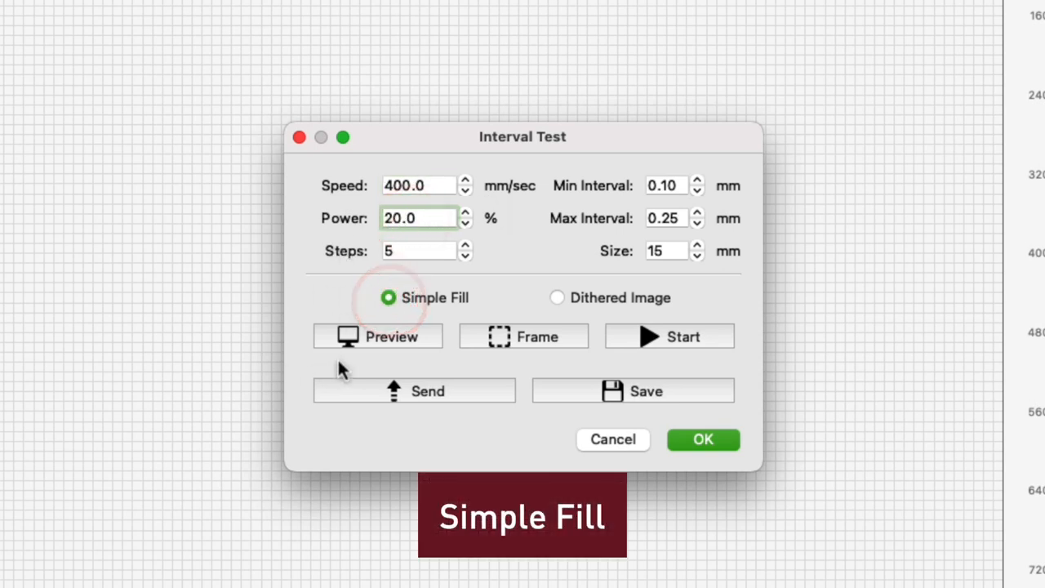
pyautogui.click(377, 336)
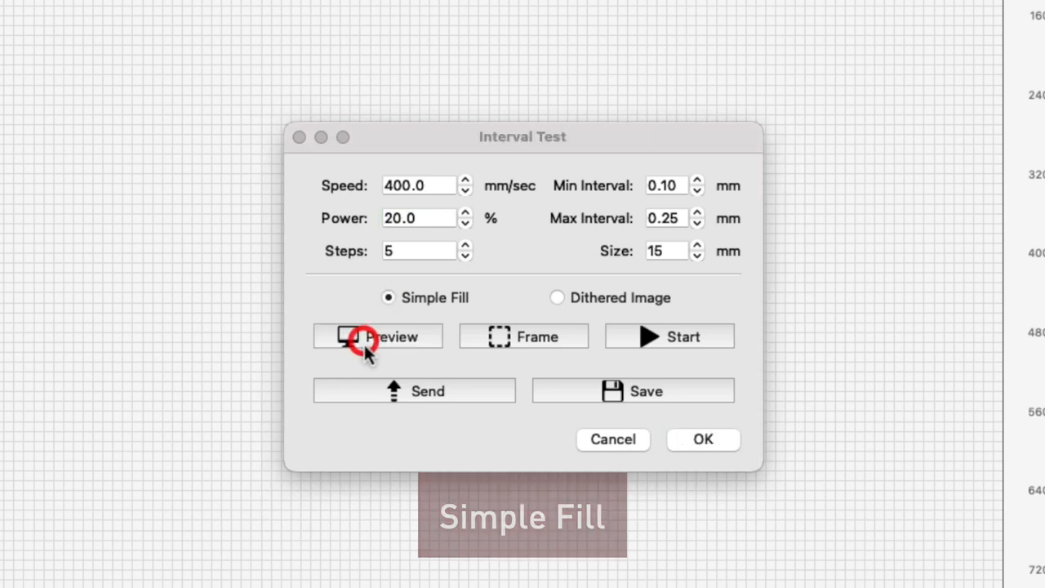
pyautogui.click(377, 337)
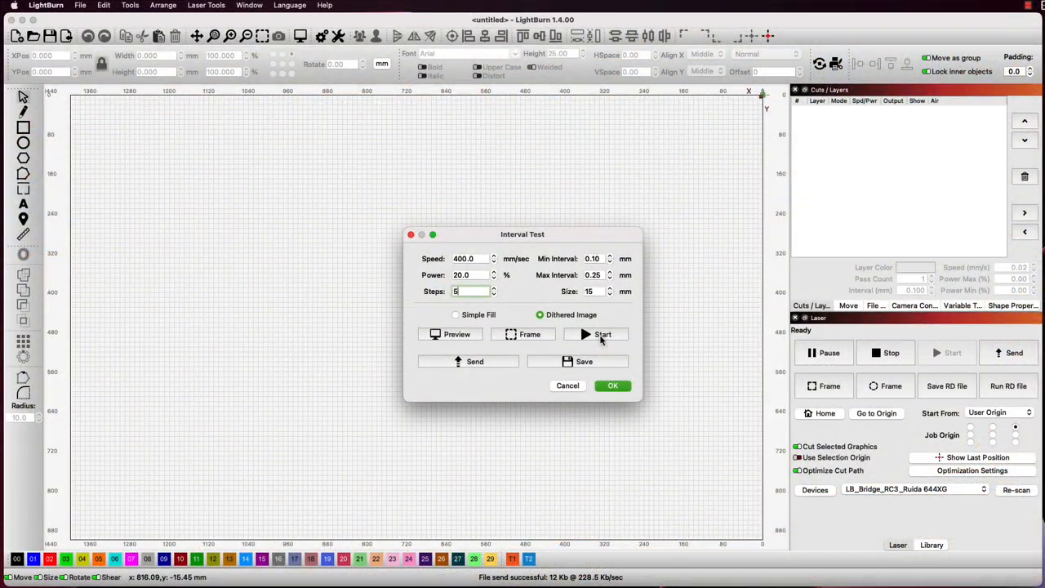
pyautogui.click(603, 334)
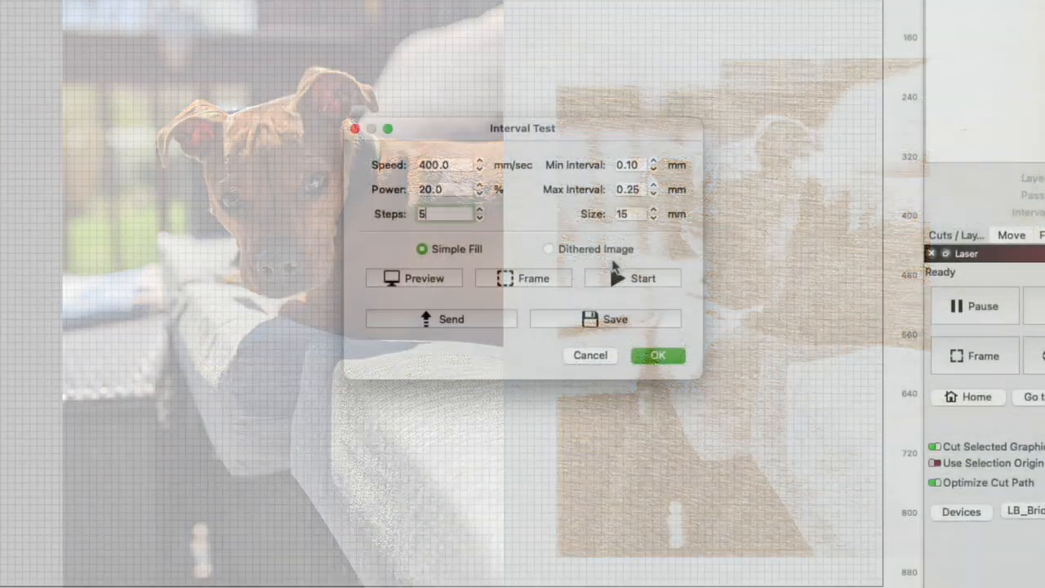
# Step: Choose Dithered Image swatches and preview the dithered interval test
pyautogui.click(548, 249)
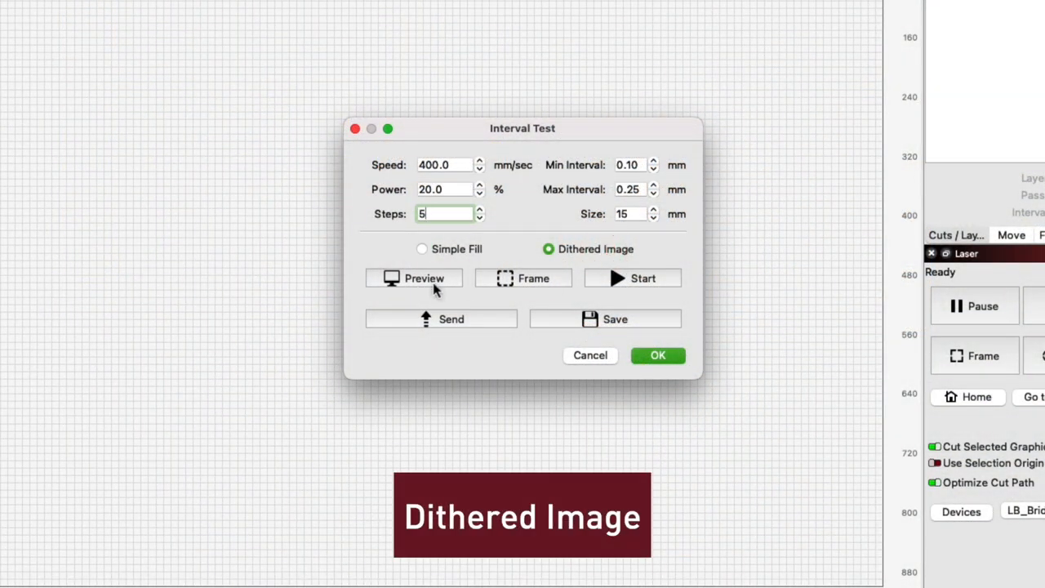
pyautogui.click(414, 278)
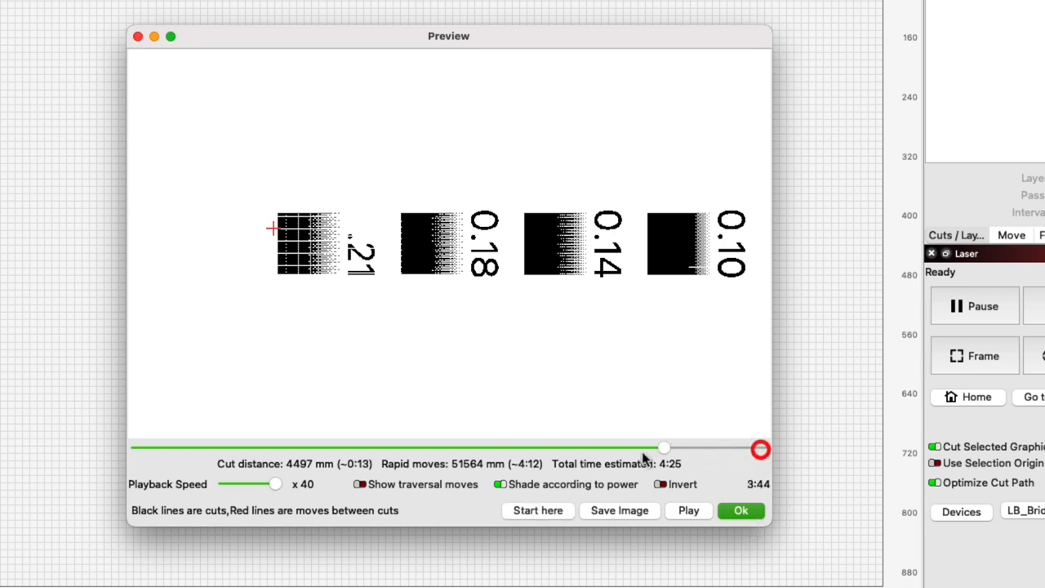
# Step: Play the preview to the end, close it, and start burning the dithered test
pyautogui.moveTo(759, 449); pyautogui.dragTo(510, 450)
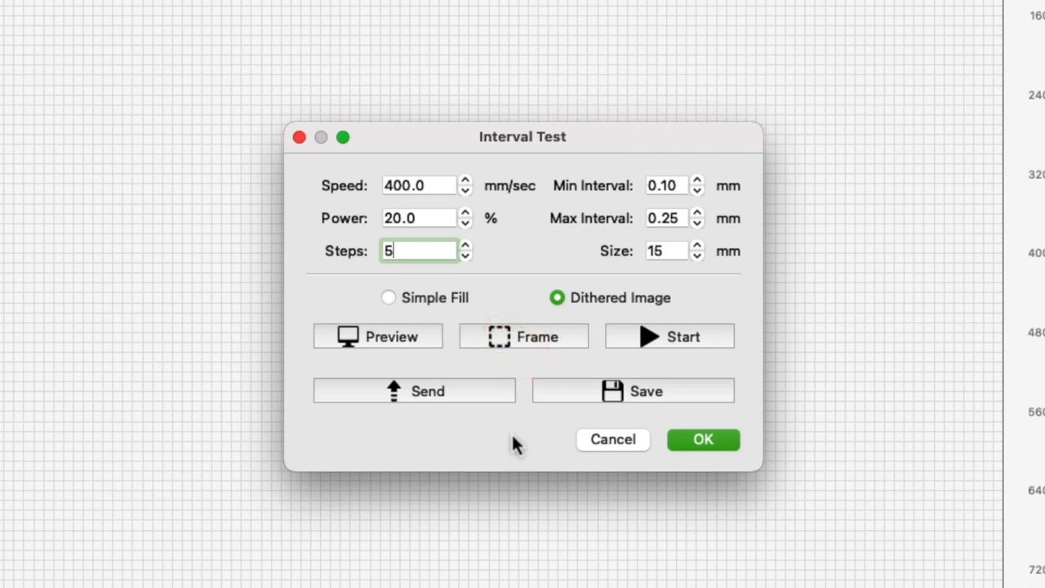
pyautogui.click(683, 336)
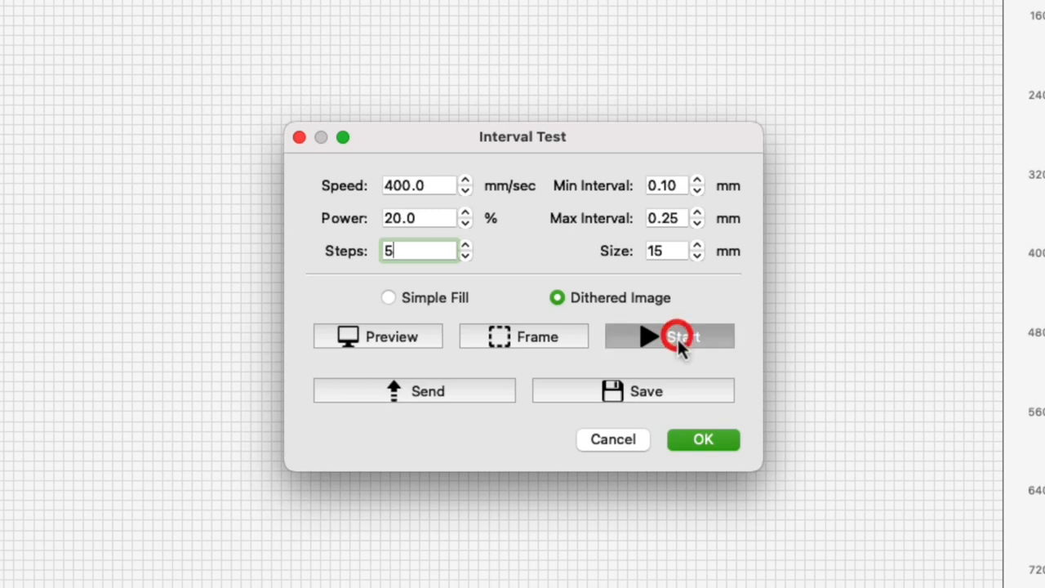
pyautogui.click(682, 336)
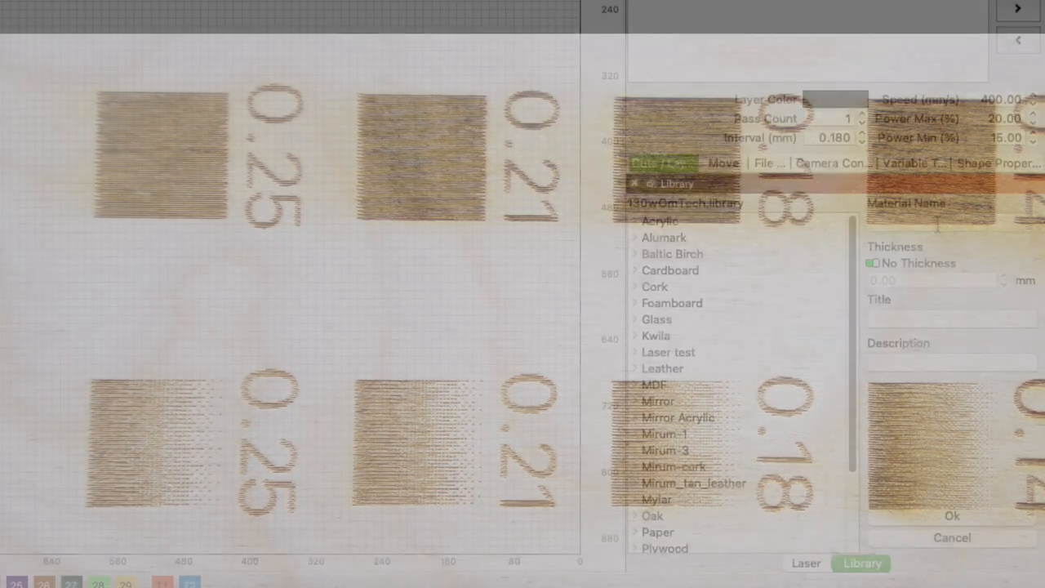
# Step: Enter 'birch' as the material name and begin a title starting 'Etc'
pyautogui.write('birch')
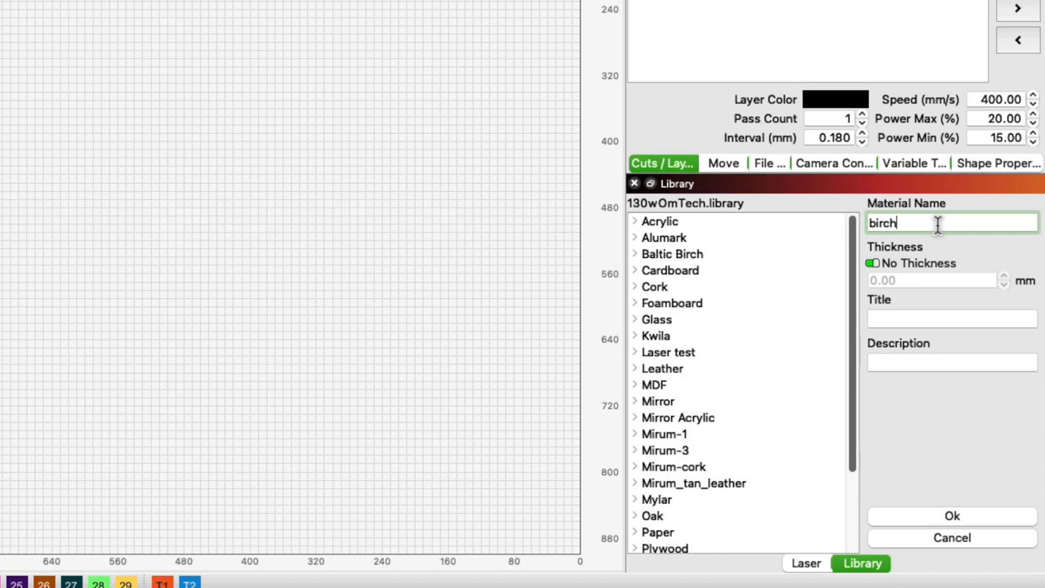
pyautogui.click(951, 318)
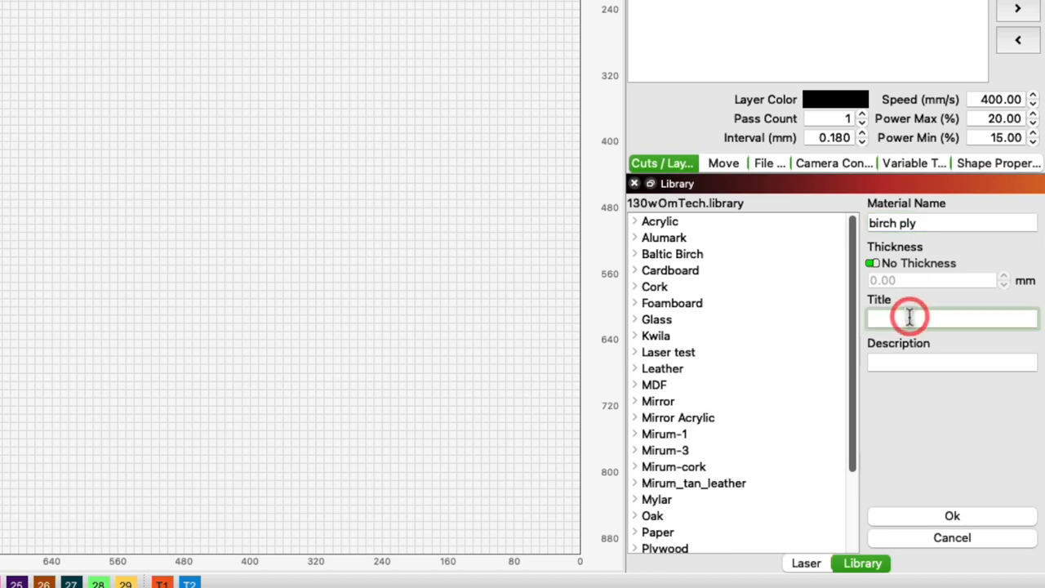
pyautogui.write('Etc')
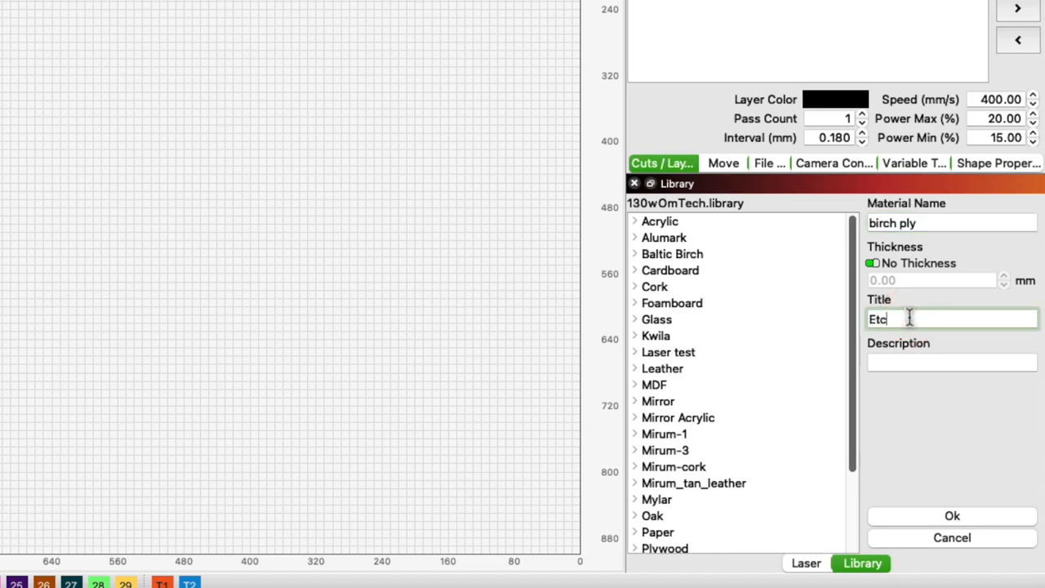